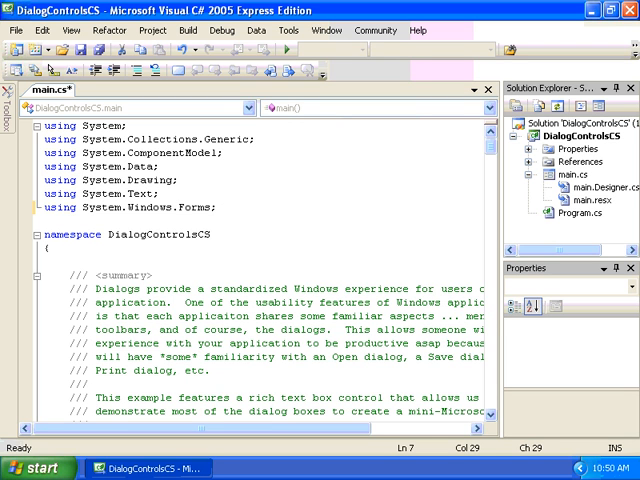
Switch to the main.cs designer and browse the File menu commands
click(222, 208)
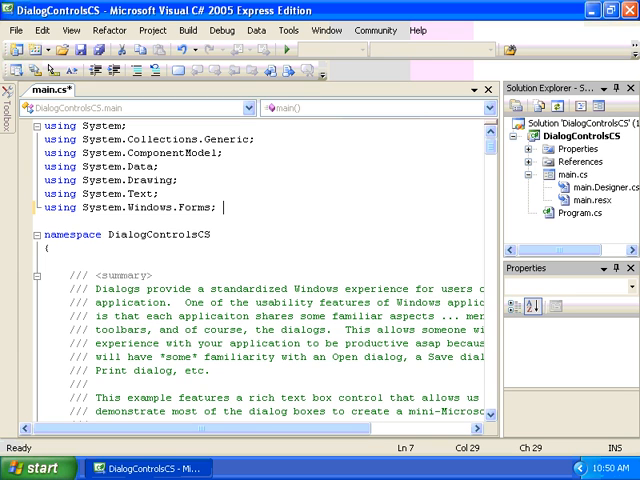
click(16, 30)
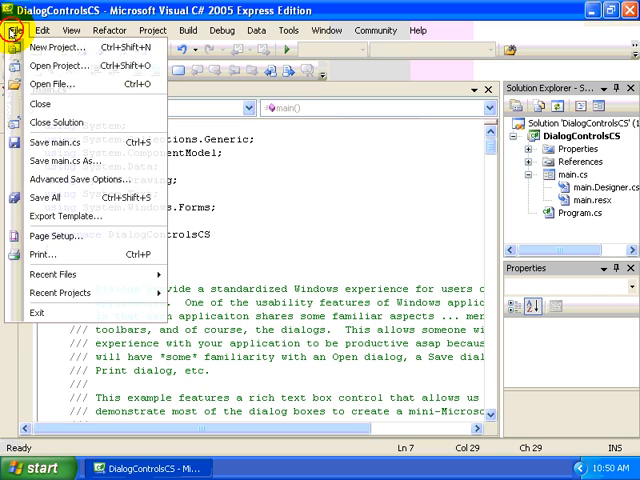
click(60, 64)
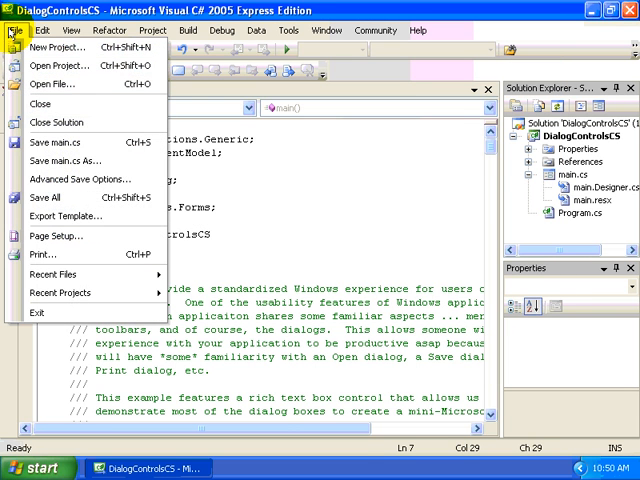
mouse_move(56, 160)
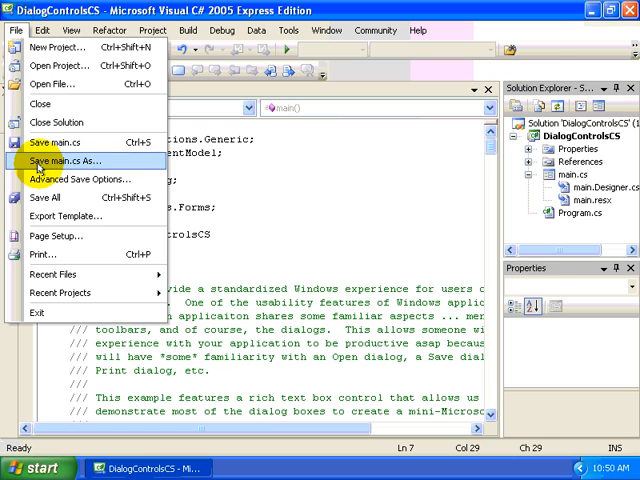
Run the DialogControlsCS app and bring up its Open File dialog for rich text files
click(70, 160)
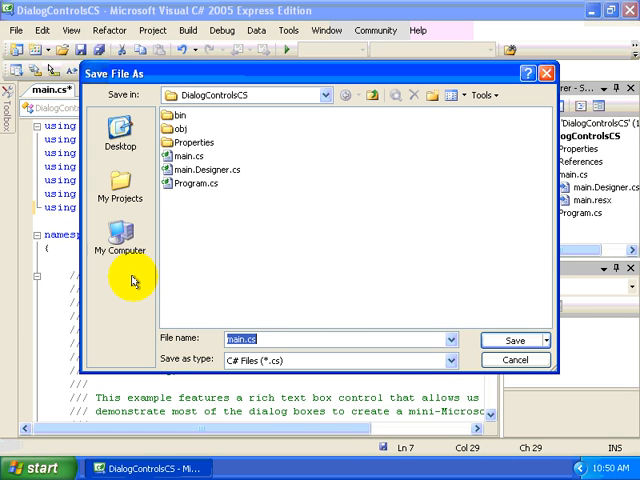
click(512, 340)
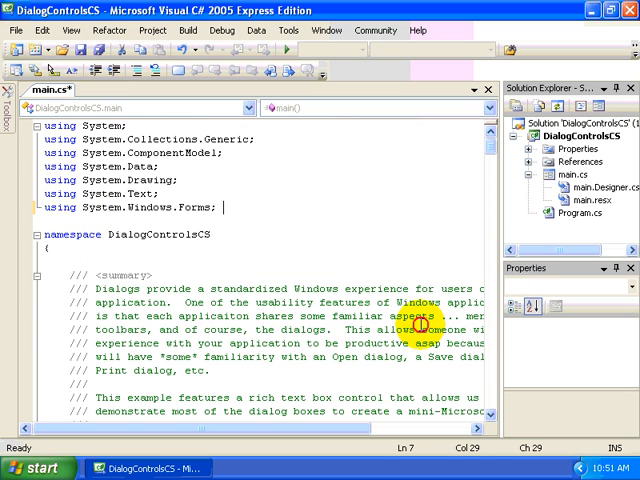
click(16, 30)
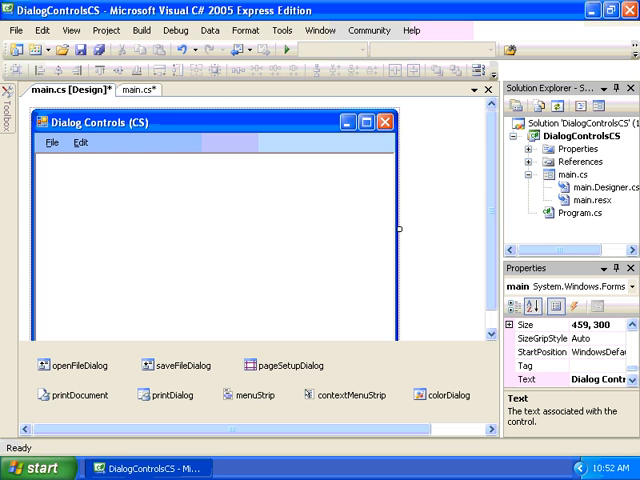
mouse_move(616, 266)
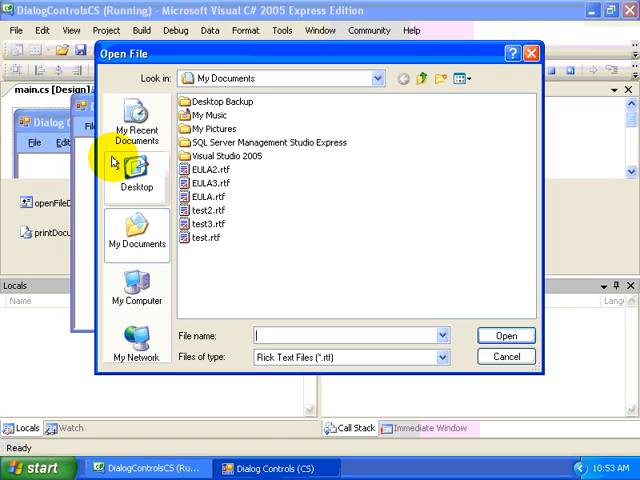
mouse_move(400, 238)
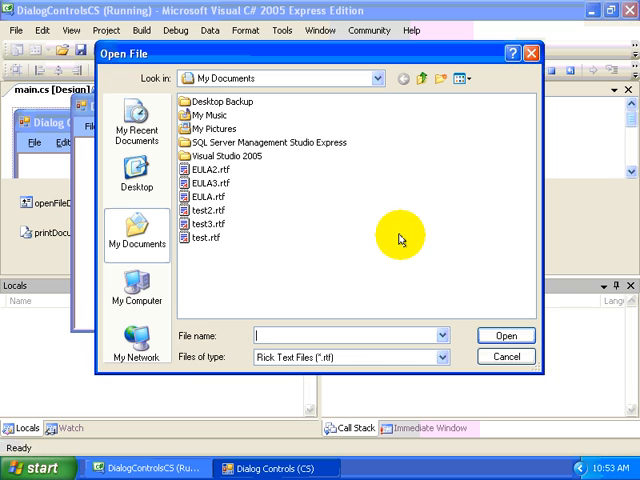
mouse_move(364, 234)
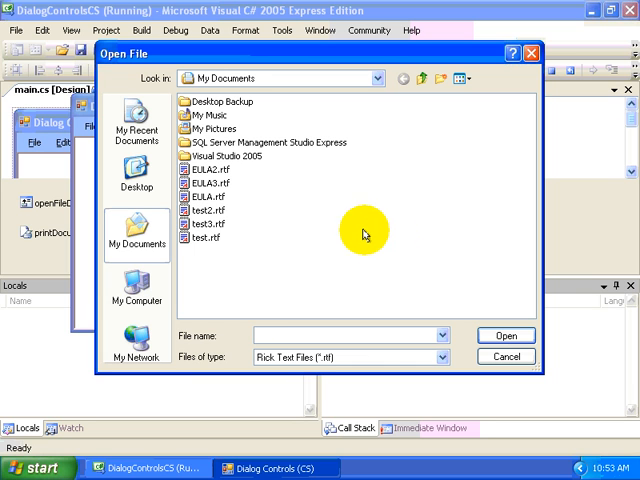
mouse_move(200, 192)
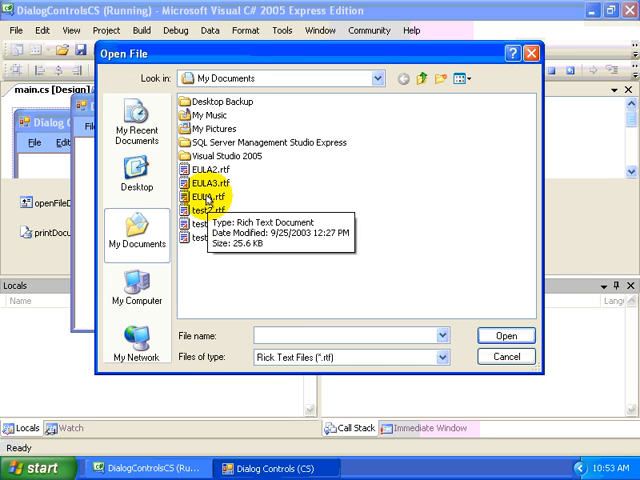
Load EULA.rtf so its license text fills the app's rich text box
click(192, 196)
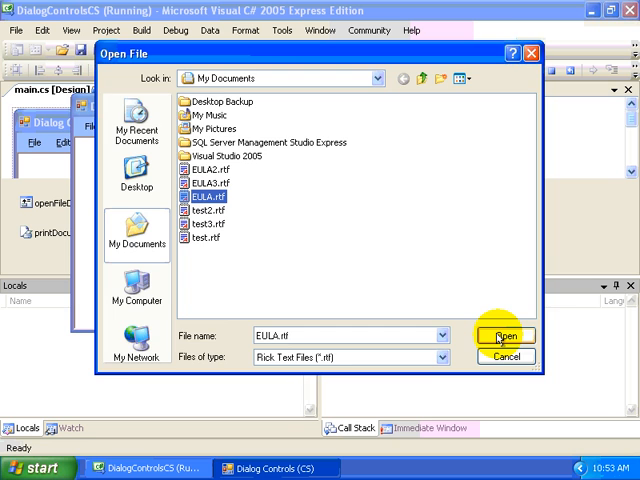
click(506, 336)
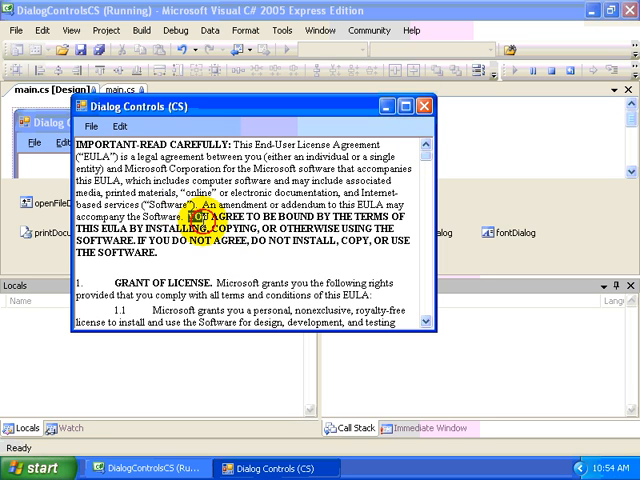
Give the selected EULA sentence a large bold Verdana font via Edit > Font
click(120, 126)
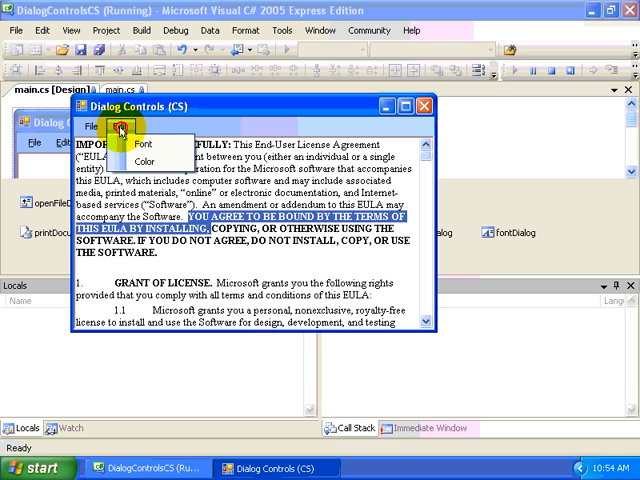
click(120, 126)
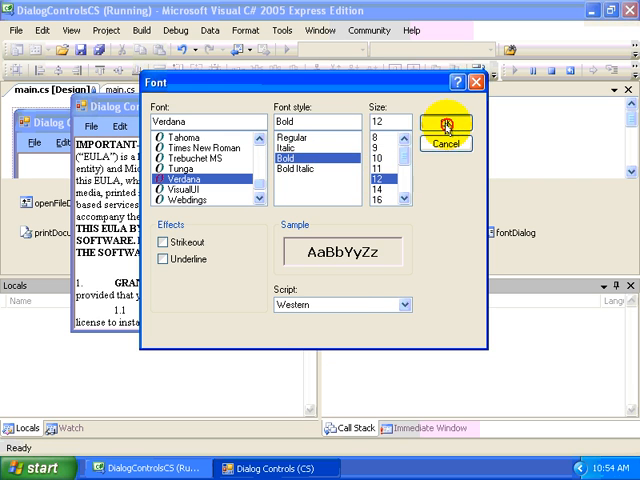
click(446, 122)
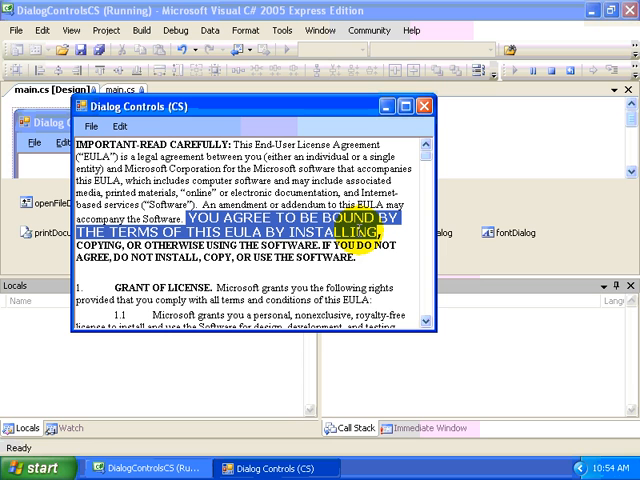
Bring up Edit > Color to choose a new colour for the sentence
click(120, 128)
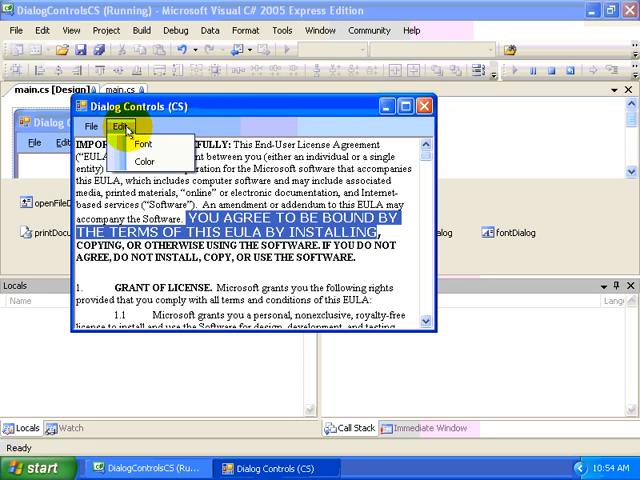
click(148, 162)
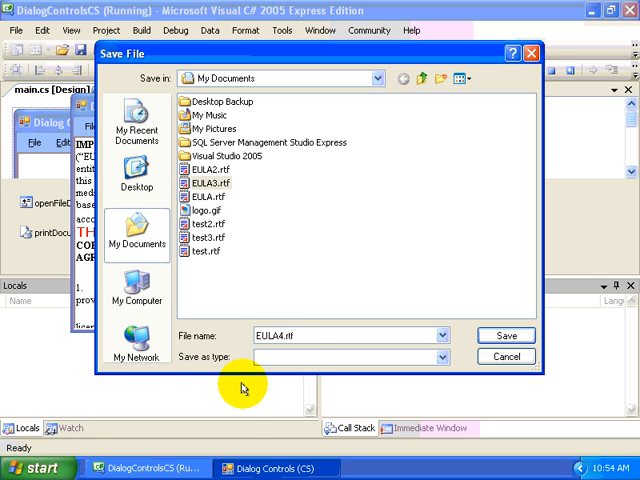
mouse_move(506, 336)
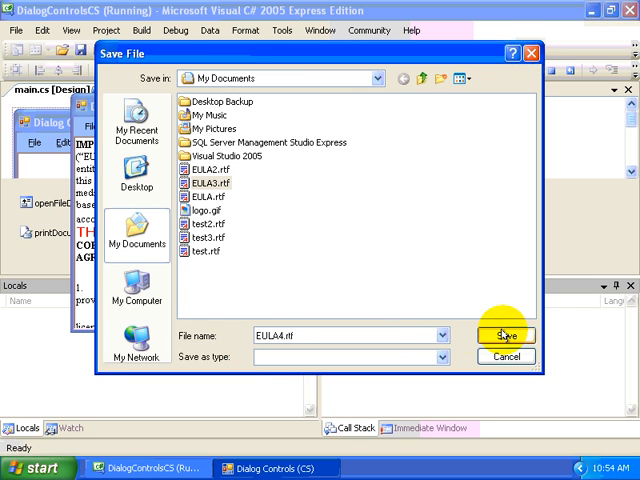
Save as EULA4.rtf, review Page Setup, then cancel the Print dialog without printing
click(504, 336)
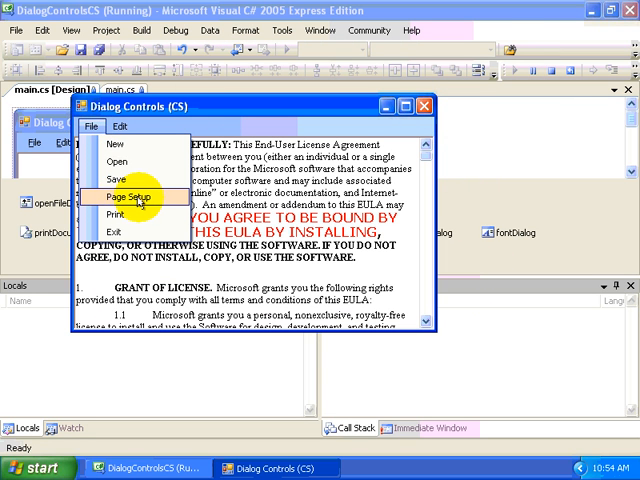
click(112, 188)
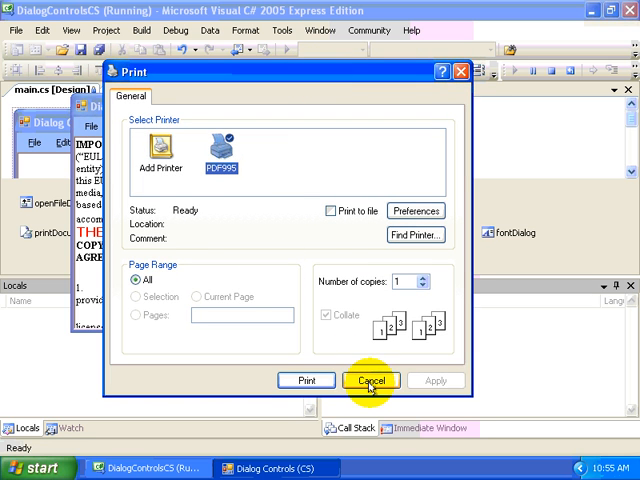
click(370, 380)
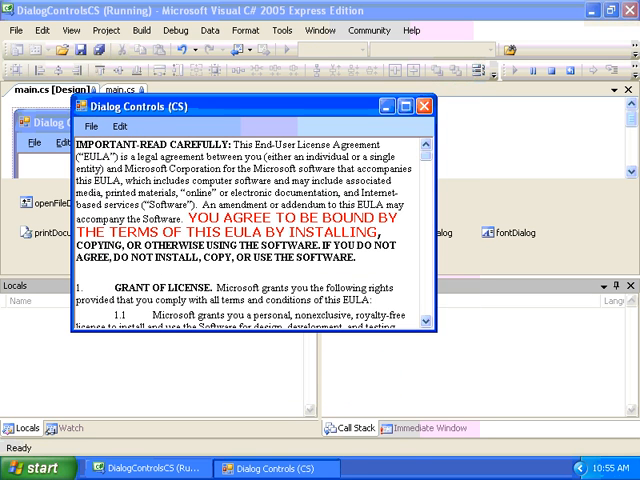
mouse_move(424, 108)
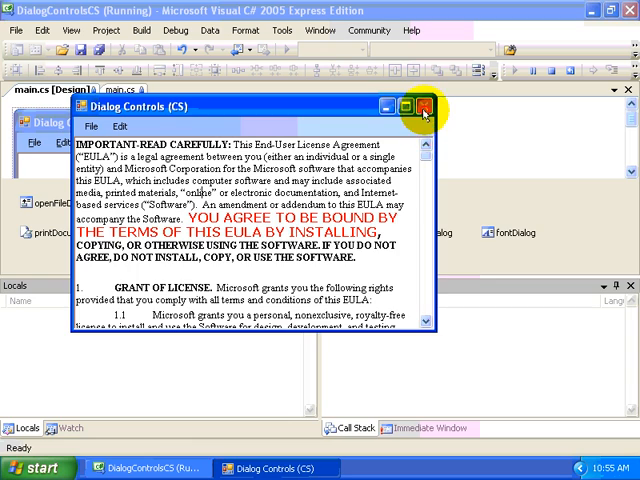
Close the running app and browse the Toolbox down to the Printing and Dialogs sections
click(424, 112)
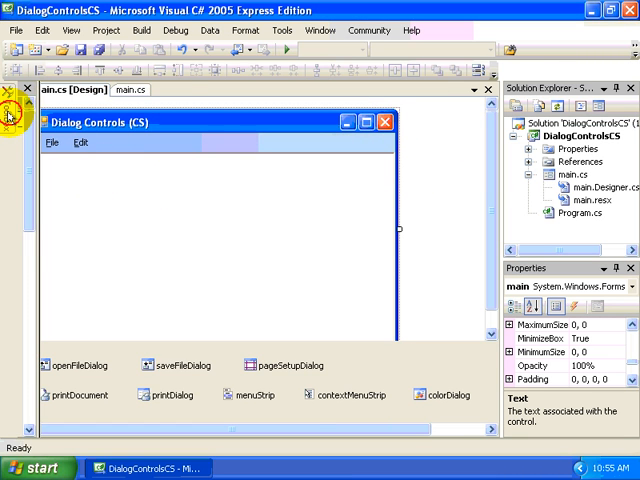
click(6, 118)
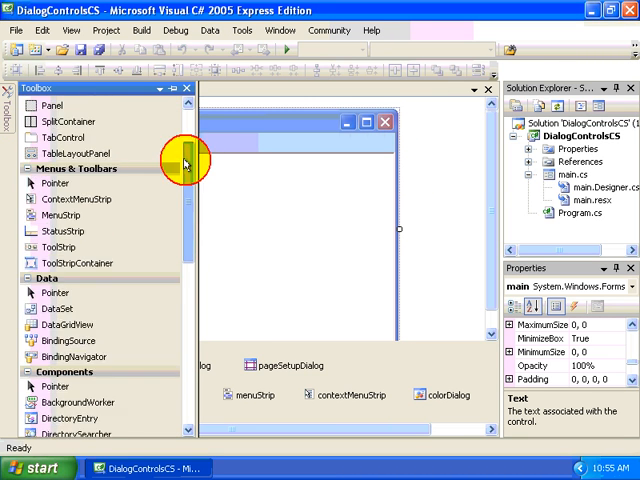
scroll(down, 3)
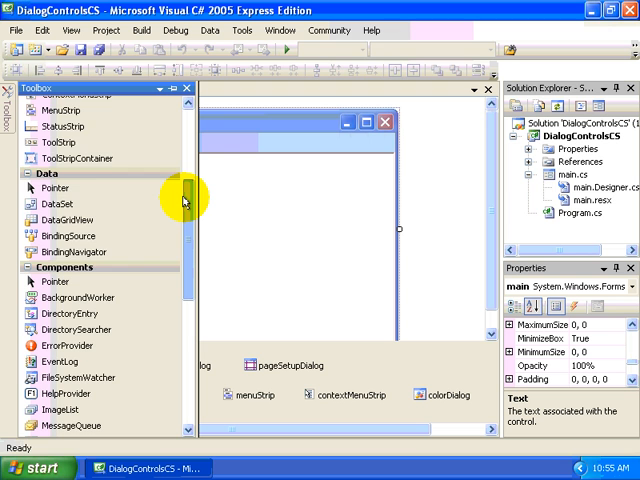
scroll(down, 3)
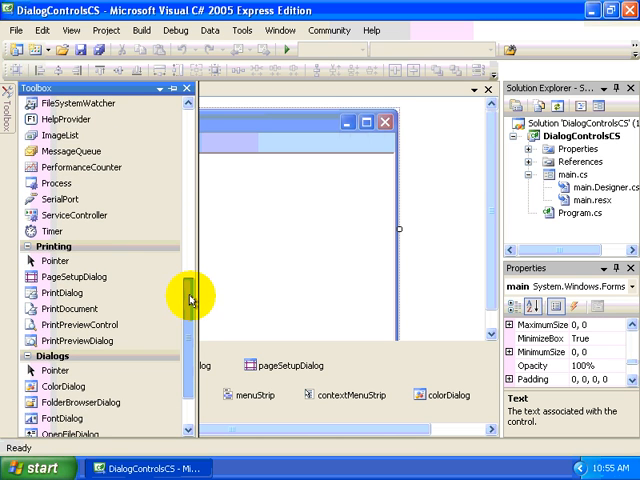
scroll(down, 3)
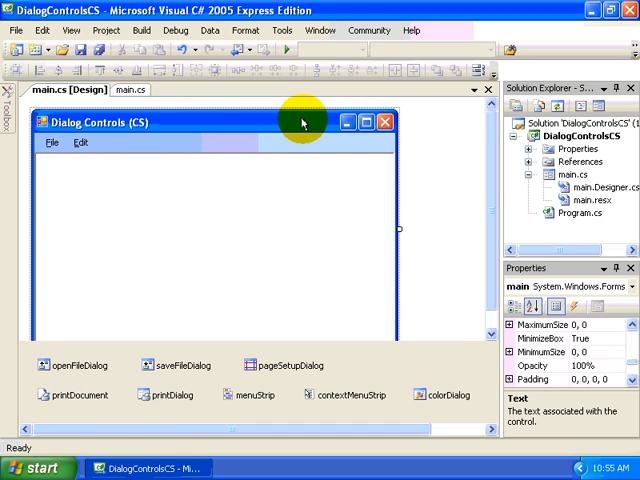
mouse_move(290, 182)
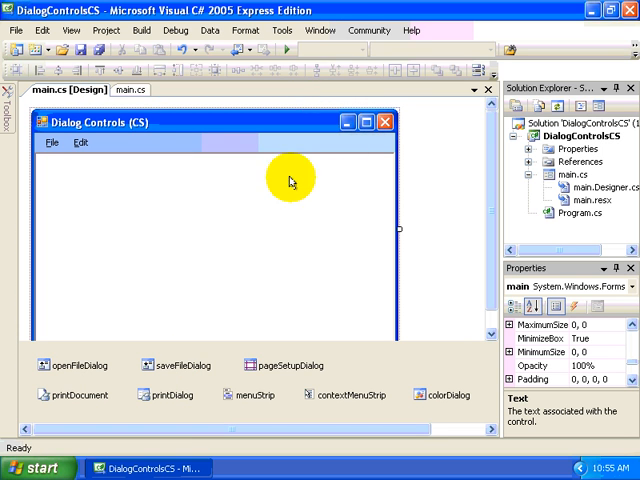
mouse_move(290, 180)
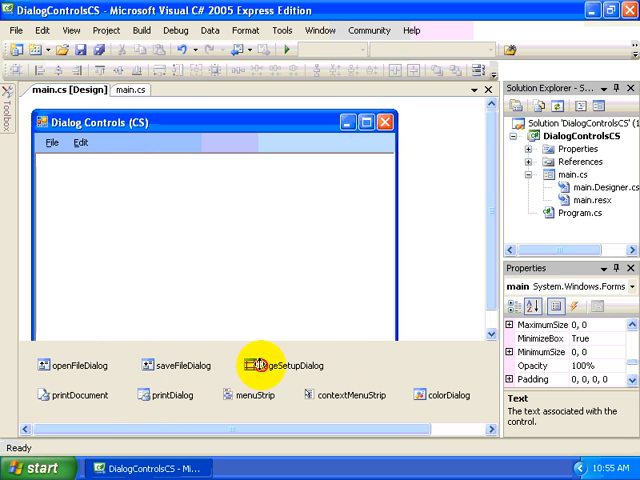
Select the printDialog component in the tray to inspect its unset Document property
click(164, 394)
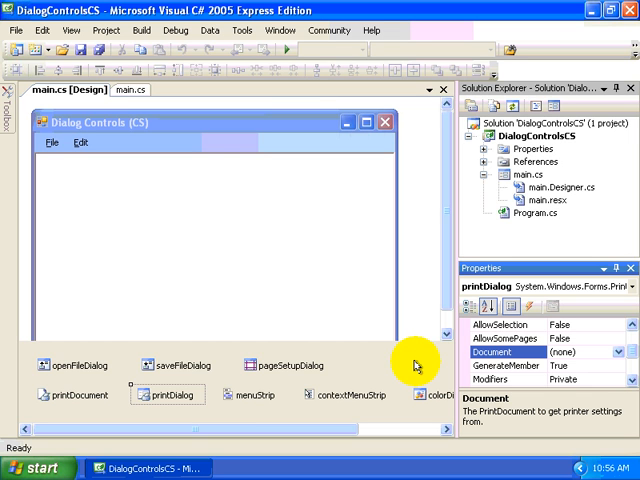
mouse_move(410, 364)
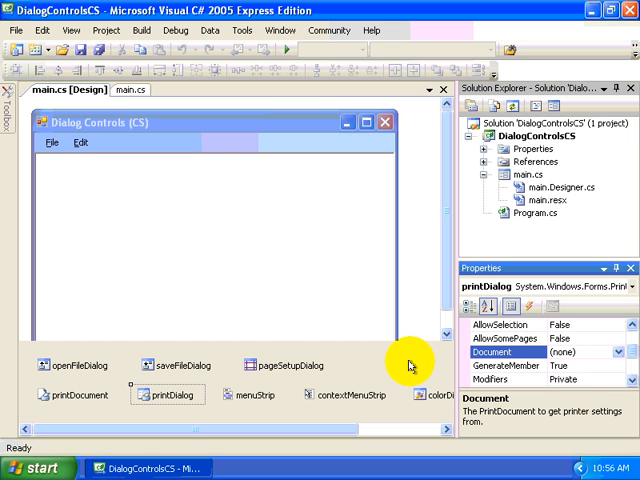
mouse_move(170, 104)
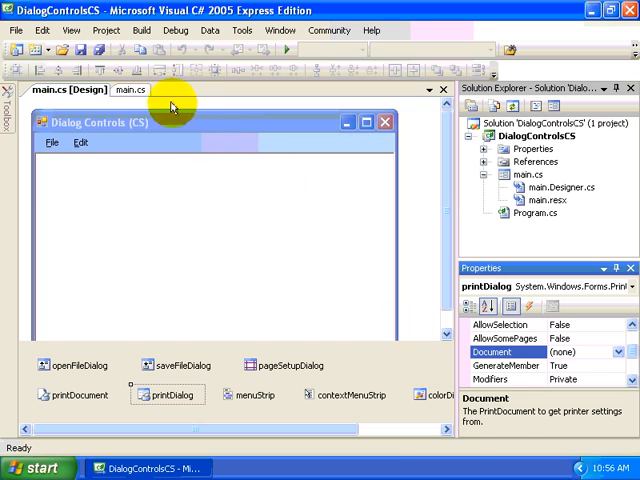
Show main.cs source and scroll to the openMenuItem_Click handler's file-dialog code
click(130, 90)
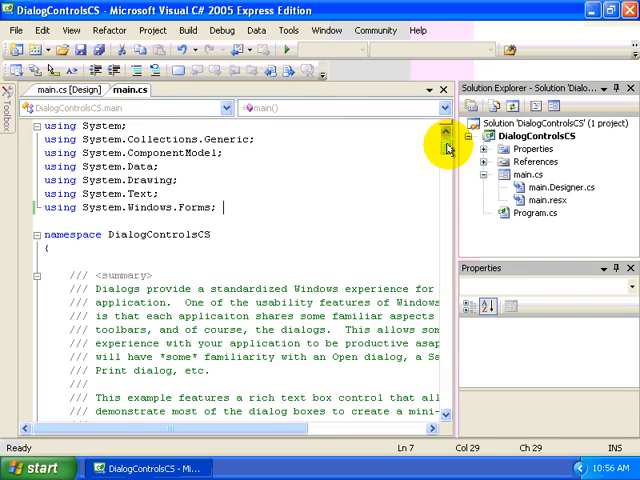
scroll(down, 3)
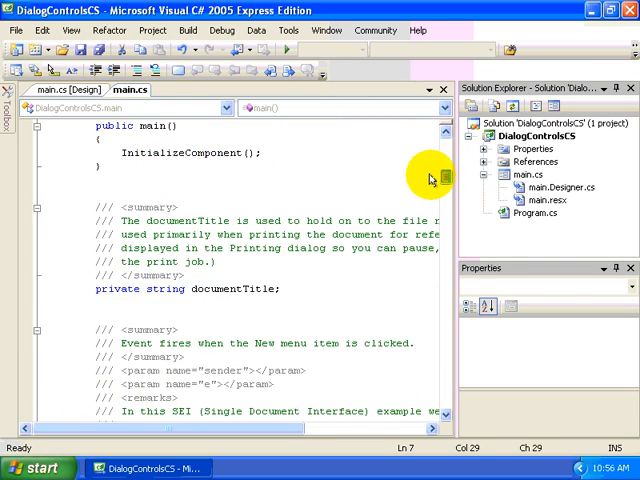
scroll(down, 3)
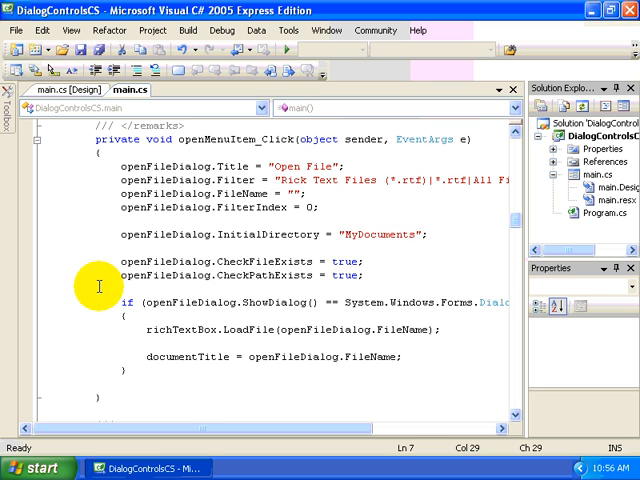
mouse_move(108, 352)
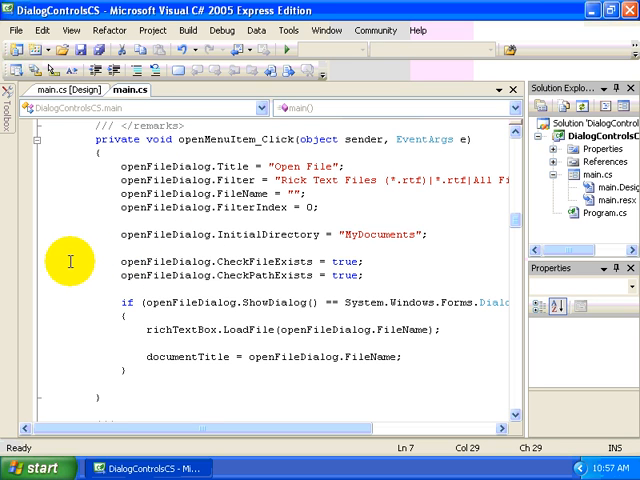
mouse_move(76, 278)
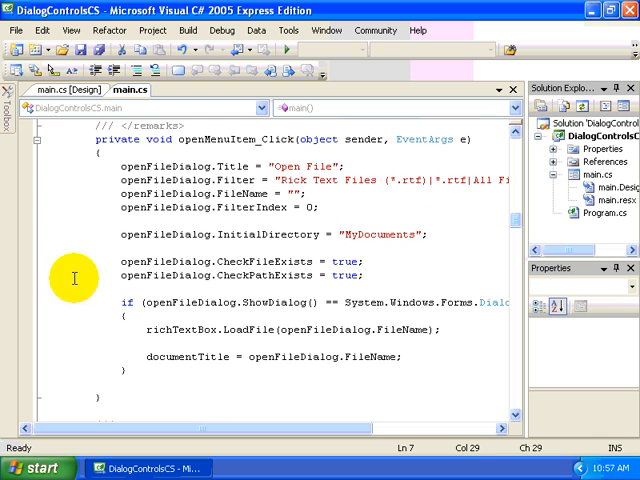
scroll(down, 3)
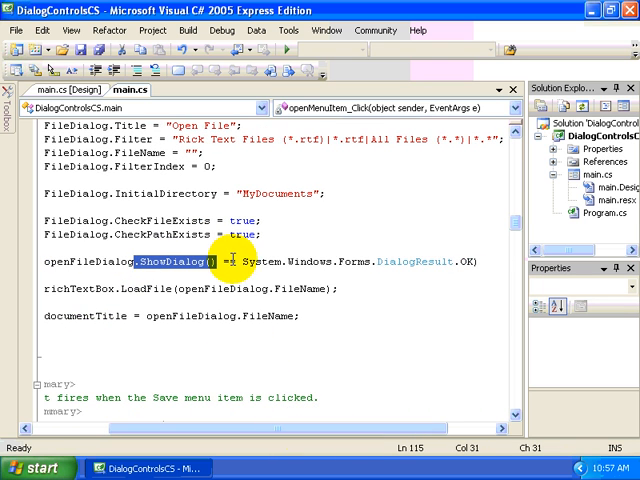
mouse_move(384, 288)
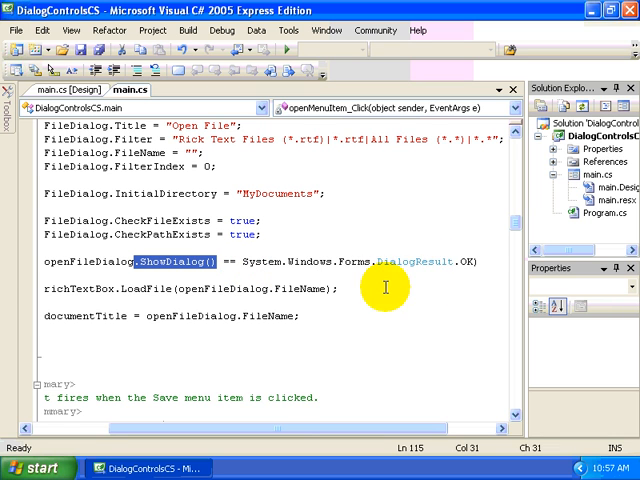
mouse_move(436, 294)
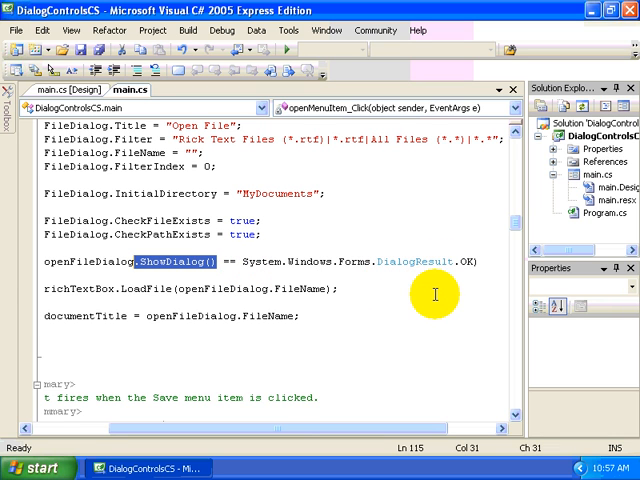
mouse_move(380, 418)
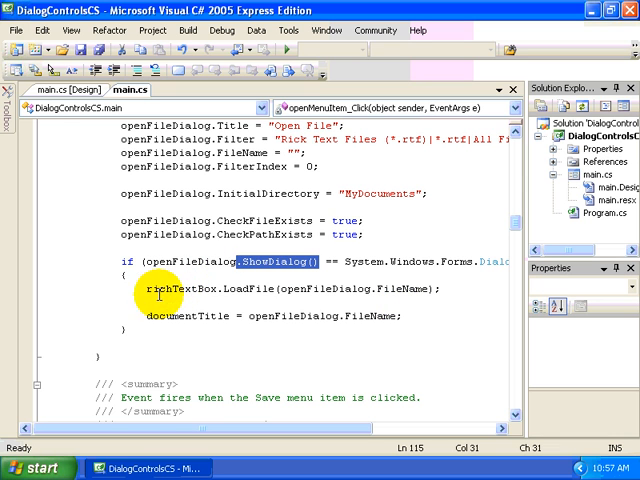
mouse_move(196, 288)
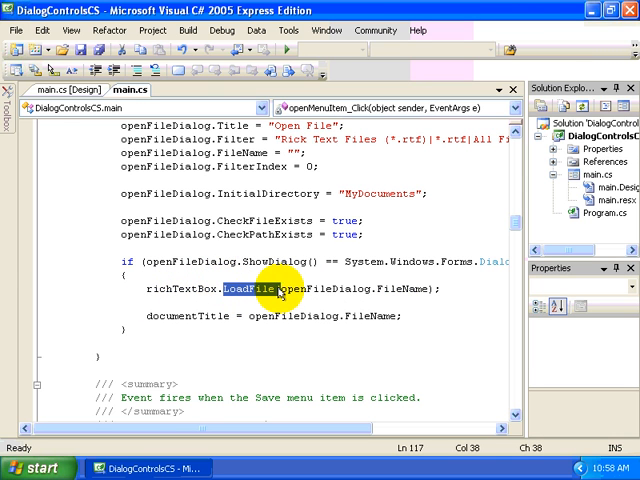
mouse_move(378, 288)
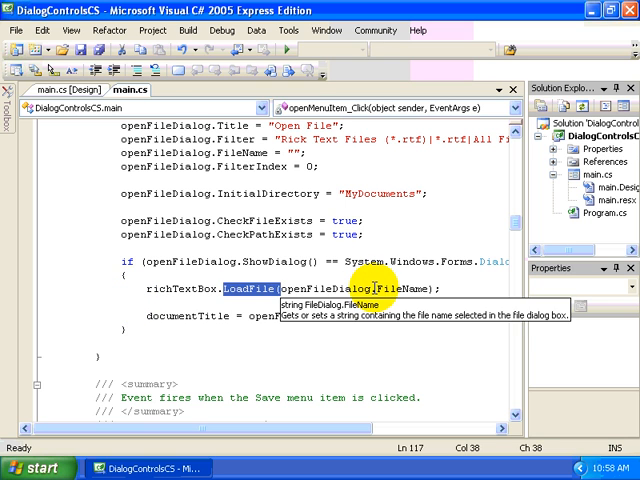
Highlight the FileName passed to LoadFile and the documentTitle assignment
double_click(396, 288)
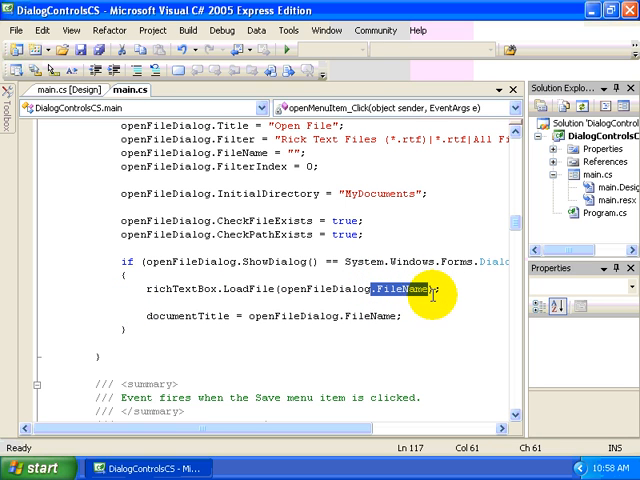
mouse_move(442, 324)
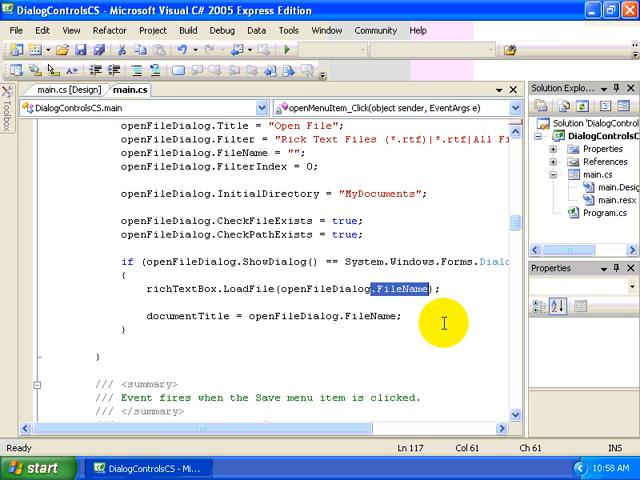
mouse_move(400, 318)
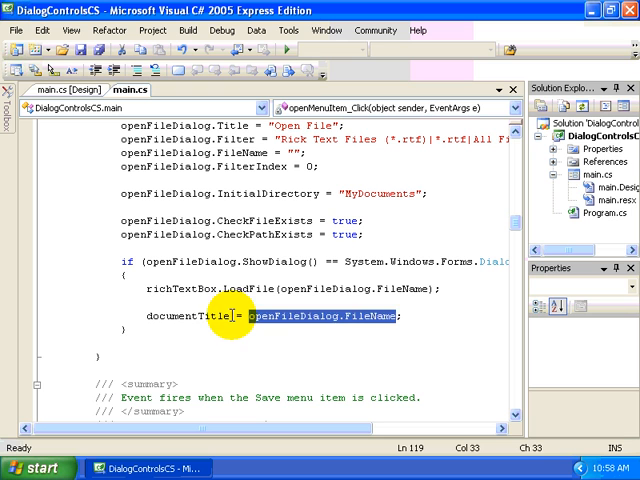
double_click(184, 316)
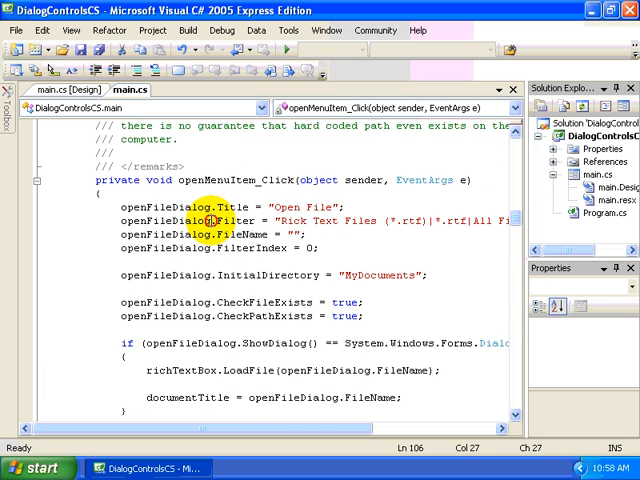
double_click(226, 220)
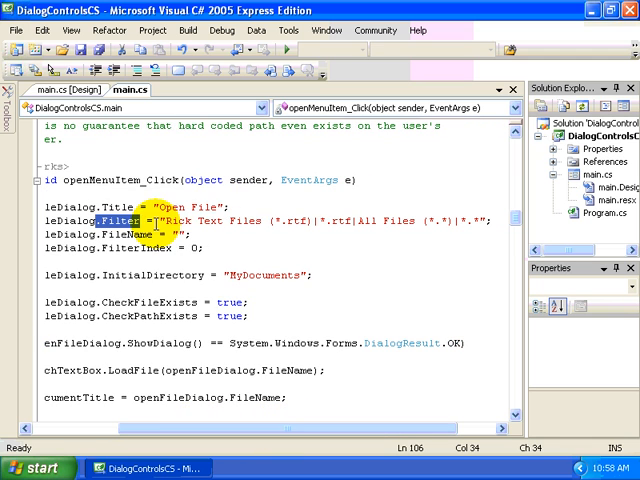
mouse_move(236, 240)
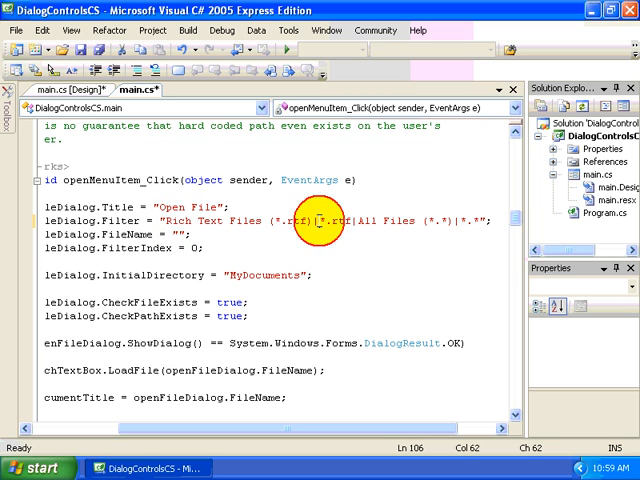
double_click(320, 220)
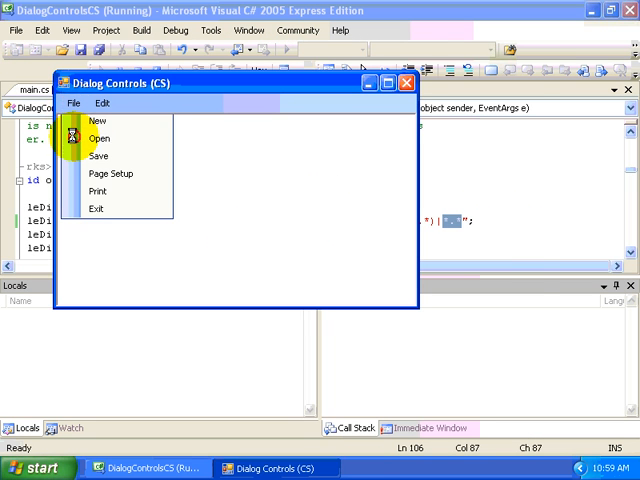
click(92, 136)
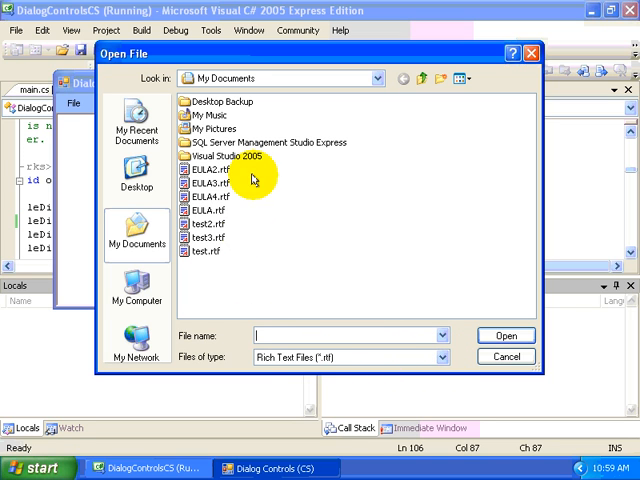
click(440, 356)
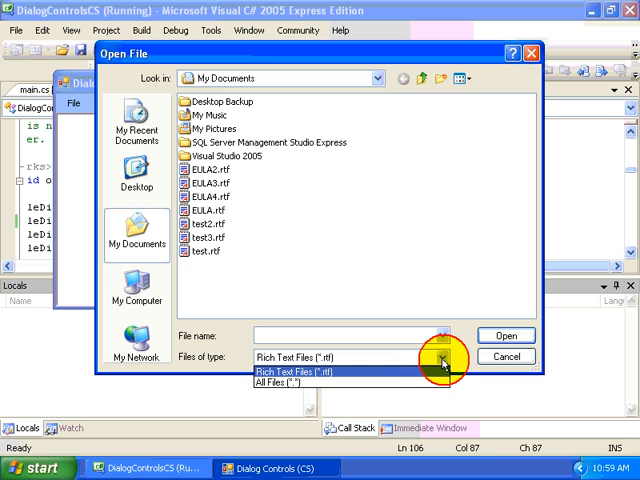
click(294, 384)
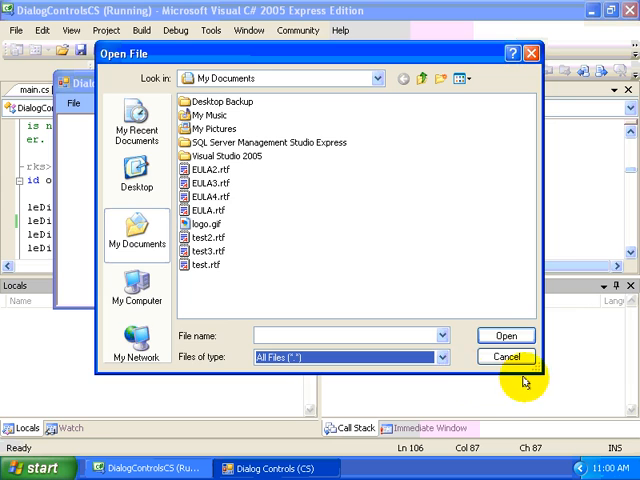
click(506, 356)
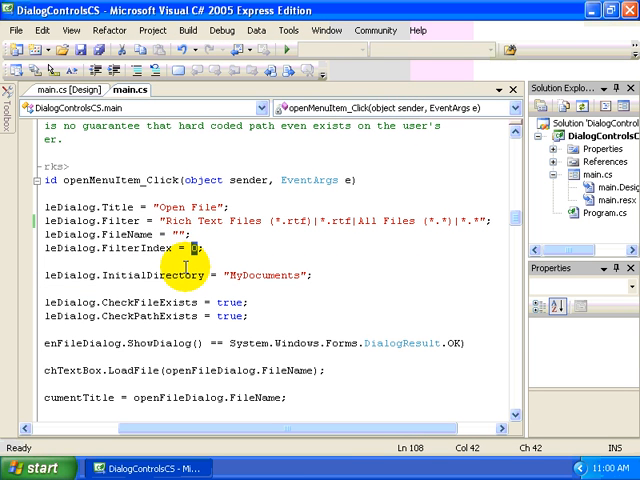
mouse_move(276, 250)
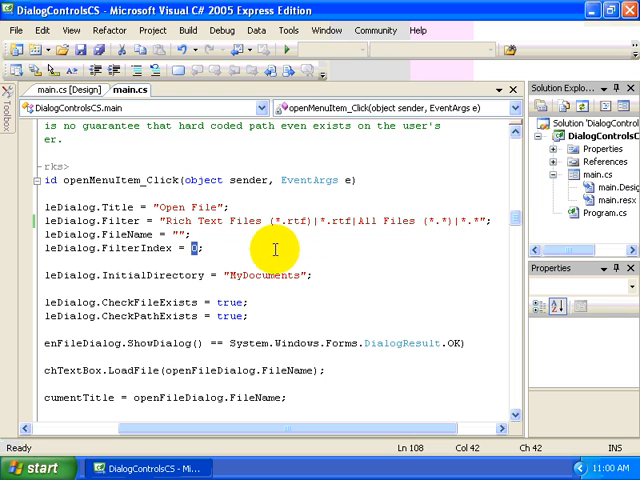
mouse_move(228, 228)
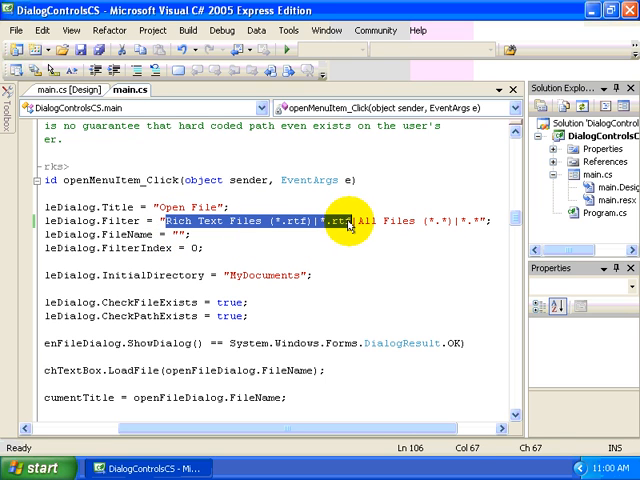
mouse_move(372, 292)
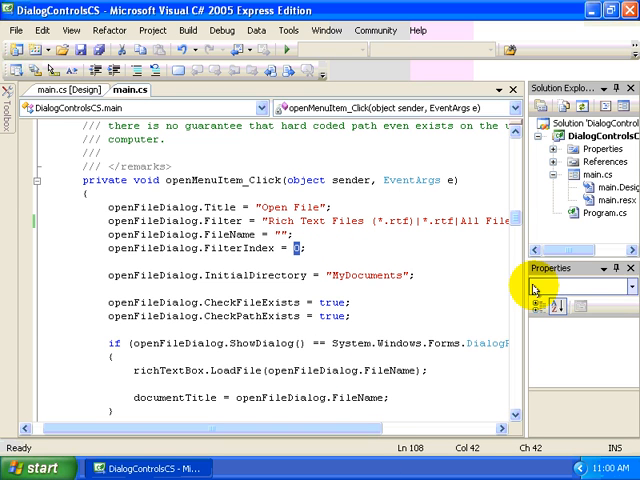
scroll(down, 3)
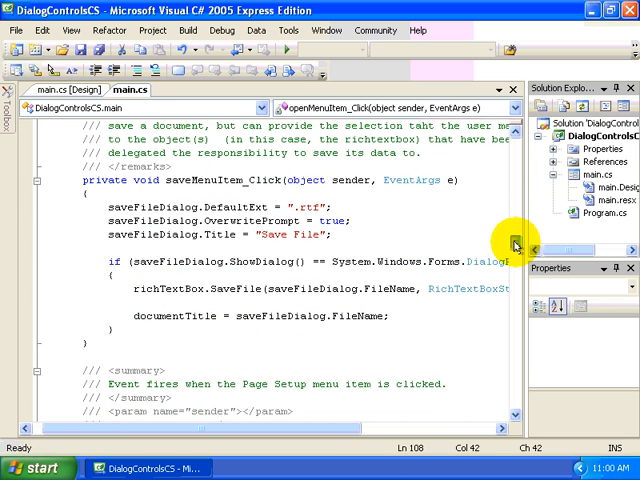
mouse_move(370, 336)
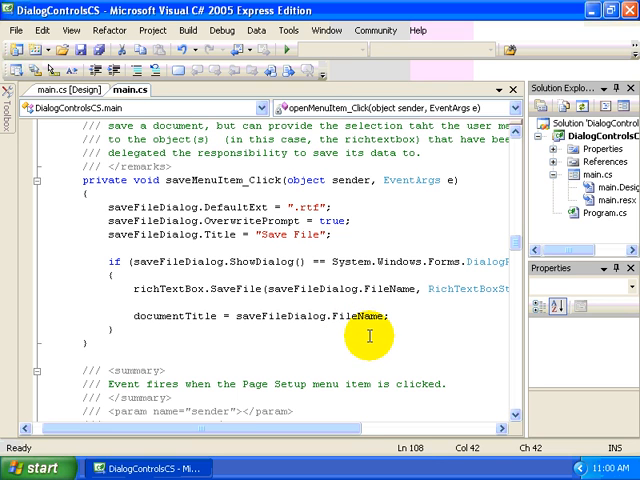
mouse_move(320, 272)
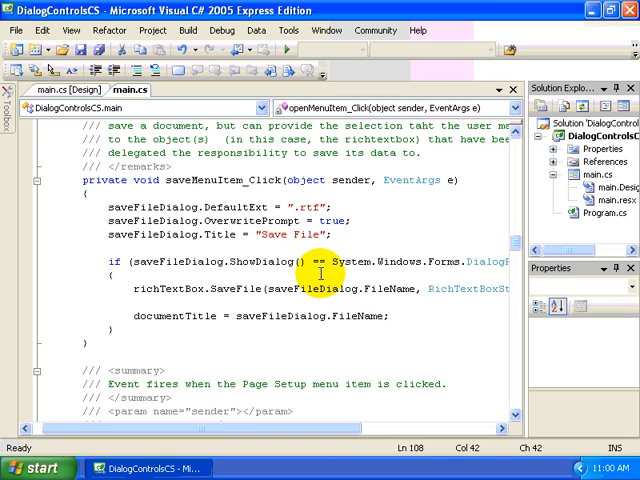
mouse_move(276, 204)
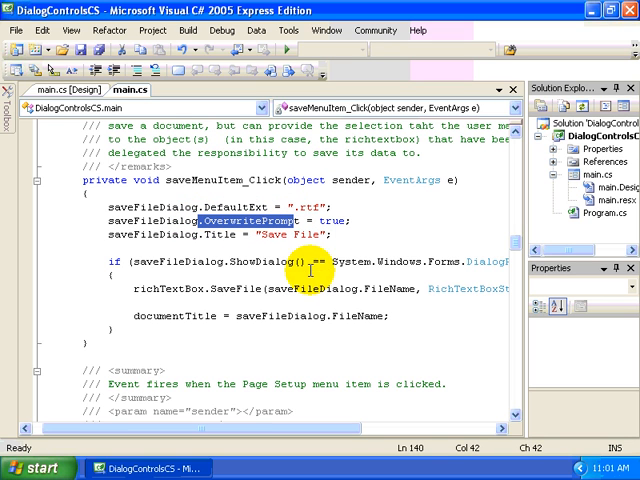
mouse_move(316, 344)
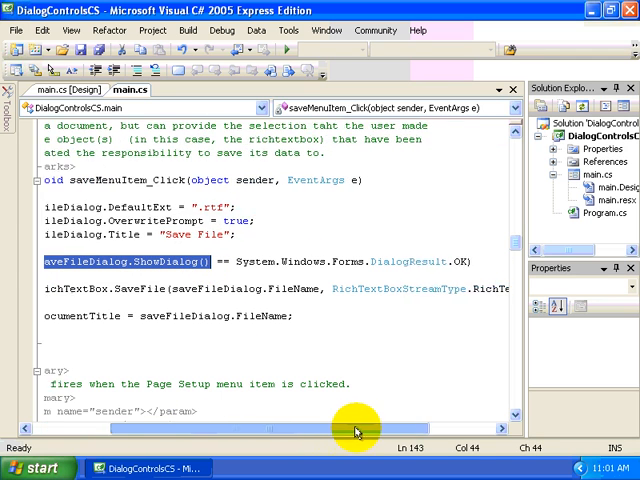
scroll(right, 3)
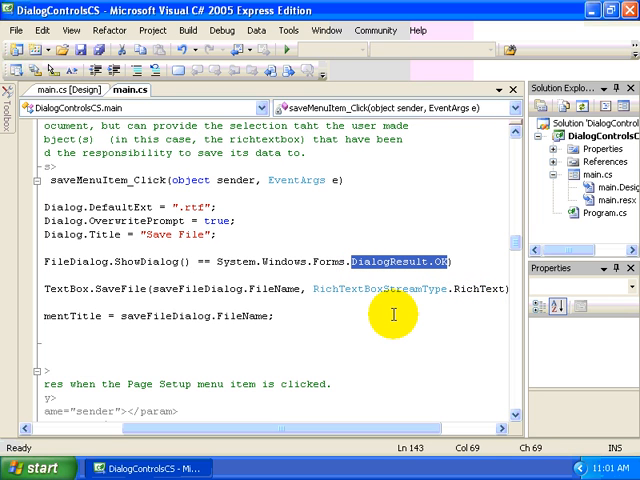
scroll(left, 3)
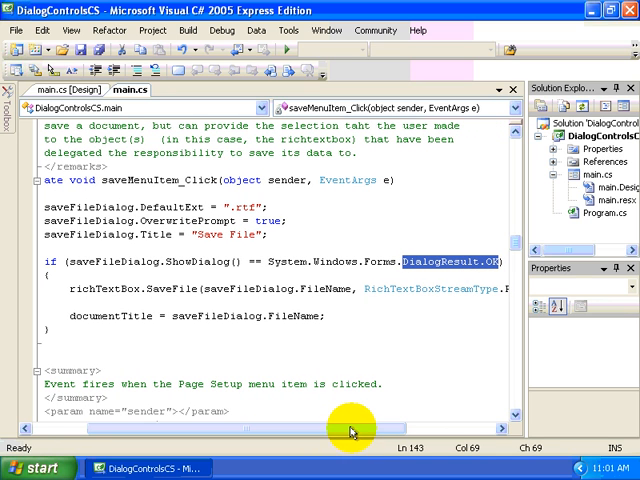
mouse_move(296, 316)
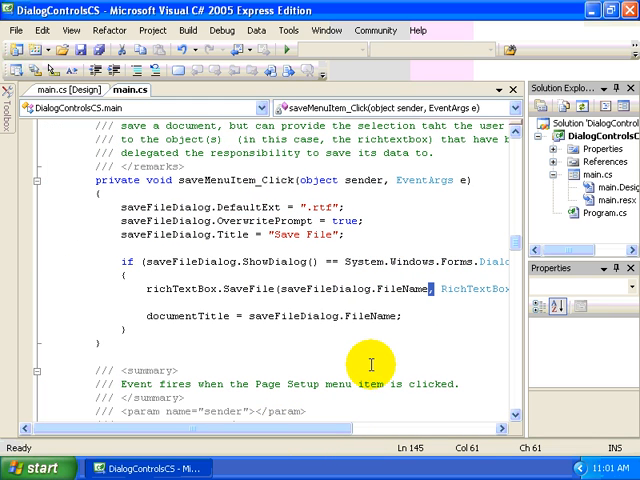
click(230, 372)
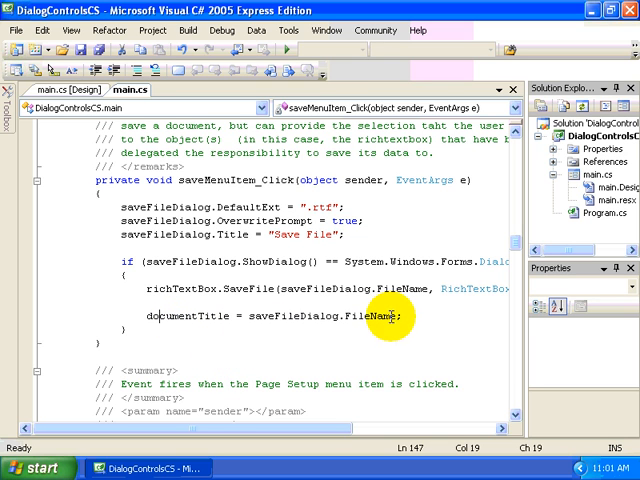
double_click(368, 316)
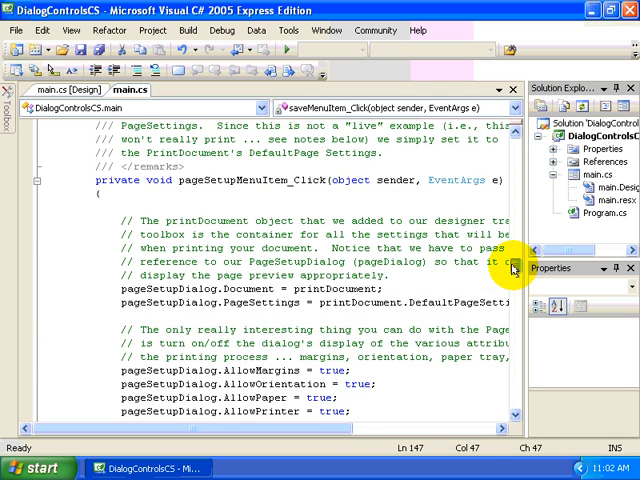
scroll(down, 3)
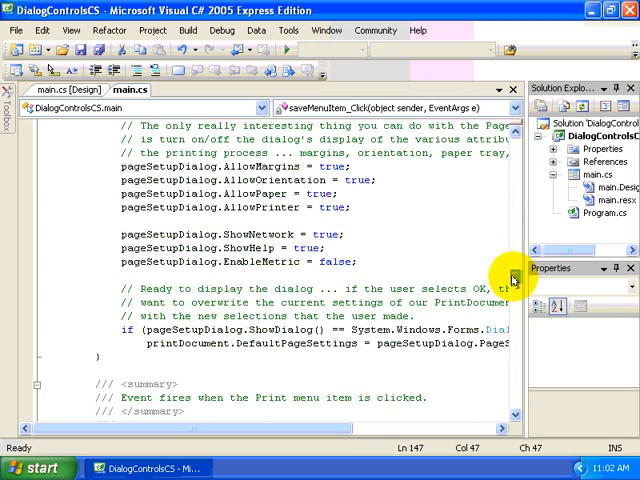
scroll(down, 3)
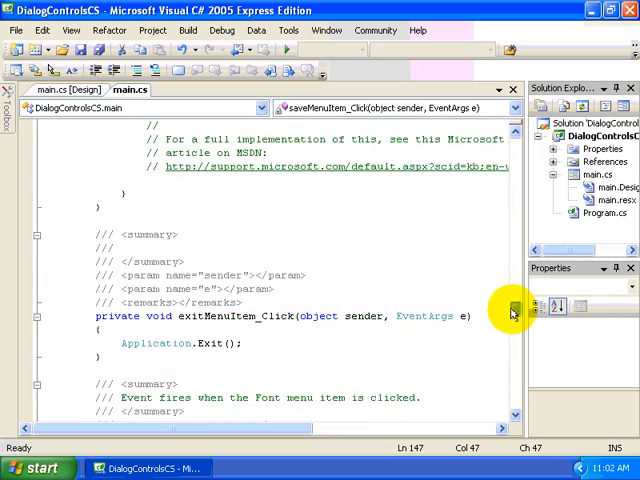
scroll(down, 3)
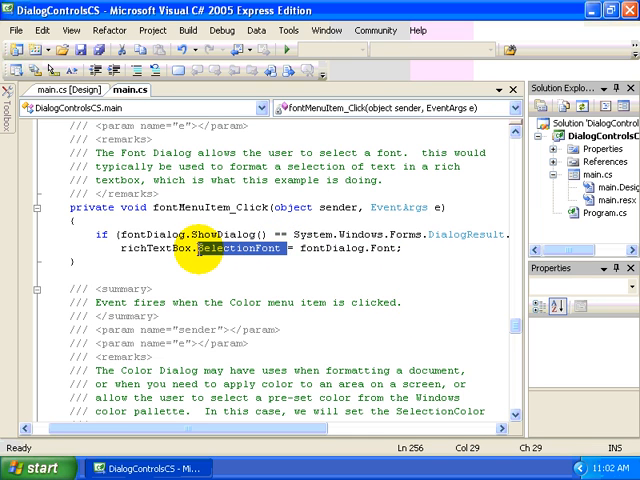
mouse_move(184, 320)
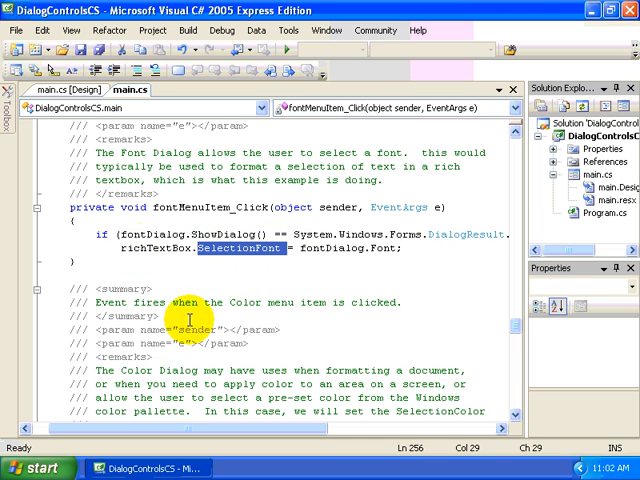
scroll(down, 3)
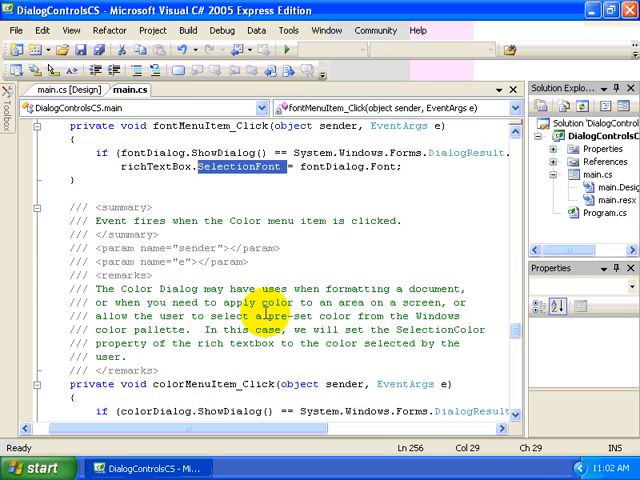
scroll(down, 3)
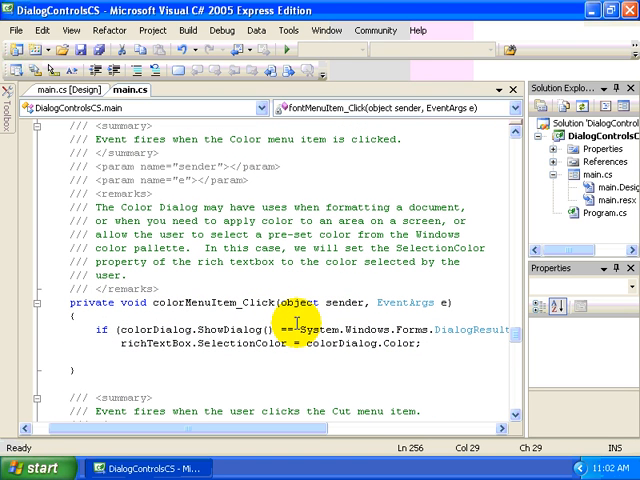